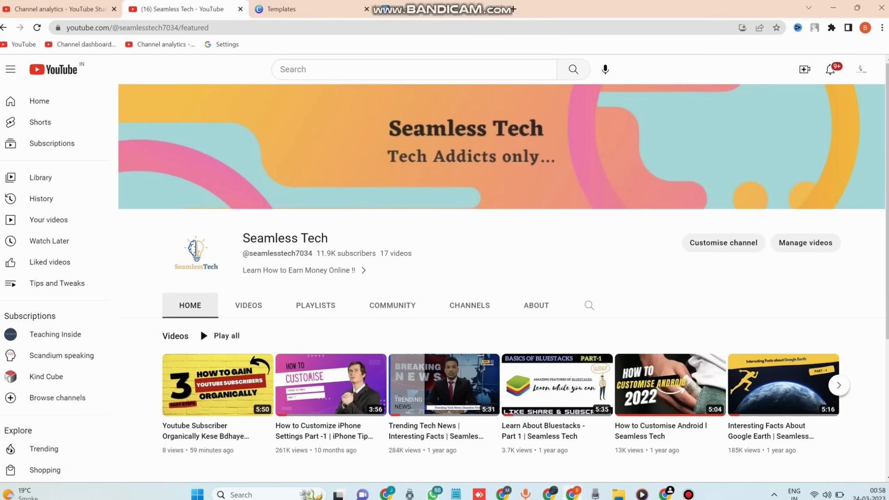
Swap the YouTube channel page for a new Chrome window with three blank tabs.
{"action": "left_click", "coordinate": [133, 9]}
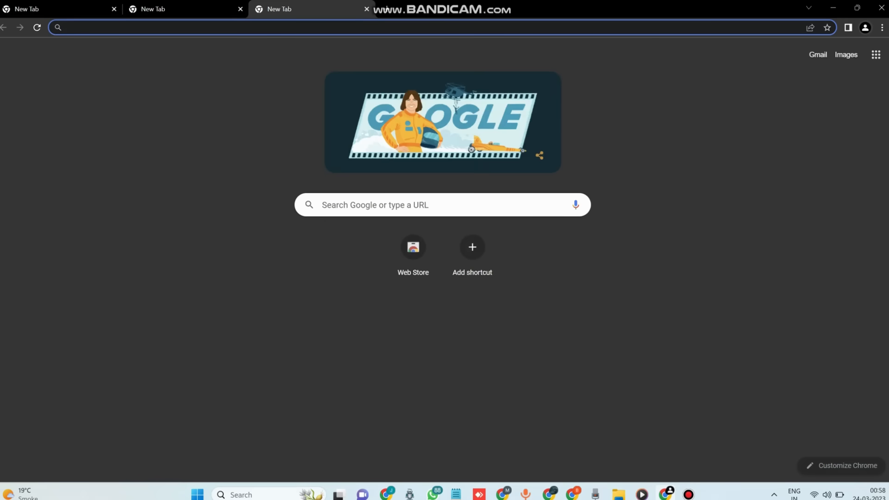
{"action": "left_click", "coordinate": [638, 9]}
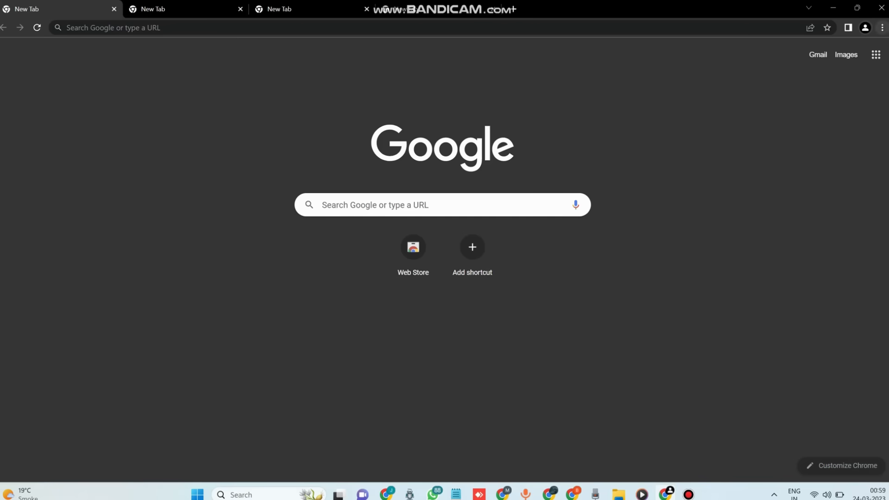
{"action": "mouse_move", "coordinate": [882, 27]}
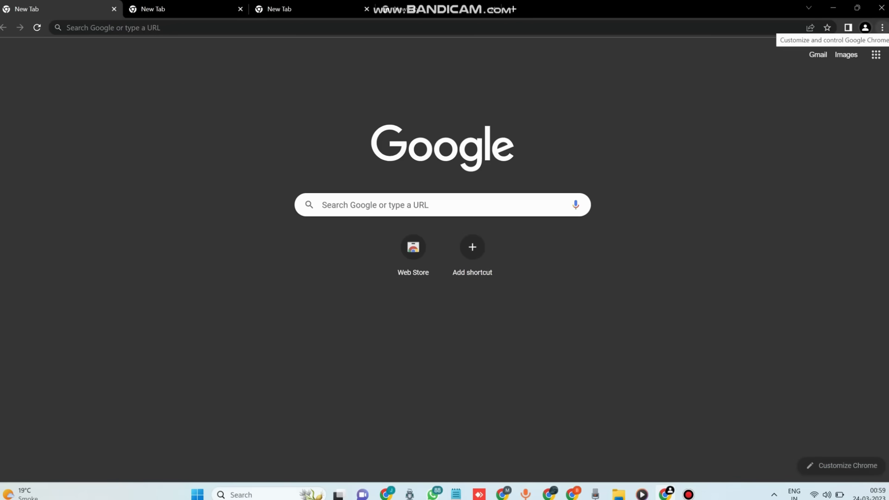
Open Chrome Settings in the first tab and show the Appearance section.
{"action": "left_click", "coordinate": [882, 27]}
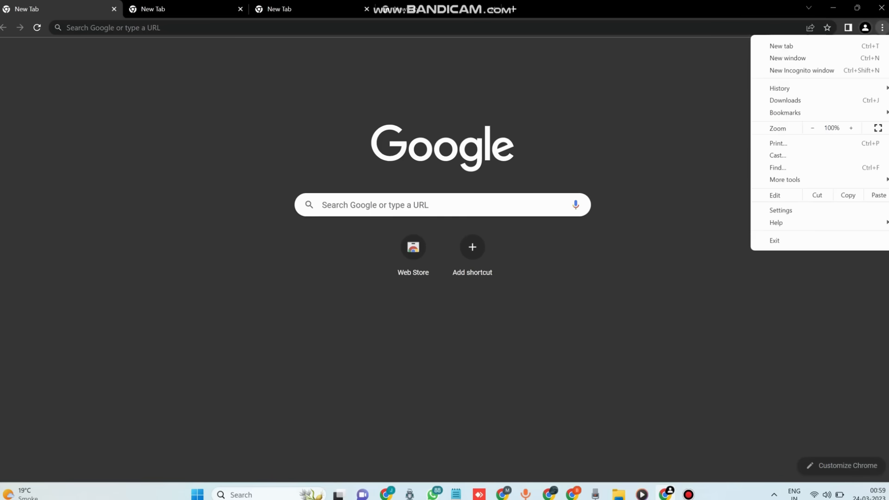
{"action": "left_click", "coordinate": [779, 210]}
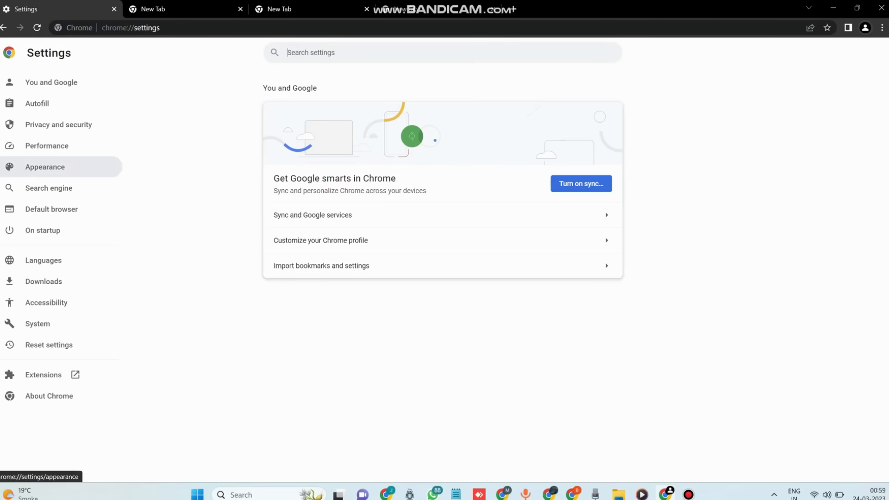
{"action": "left_click", "coordinate": [44, 166]}
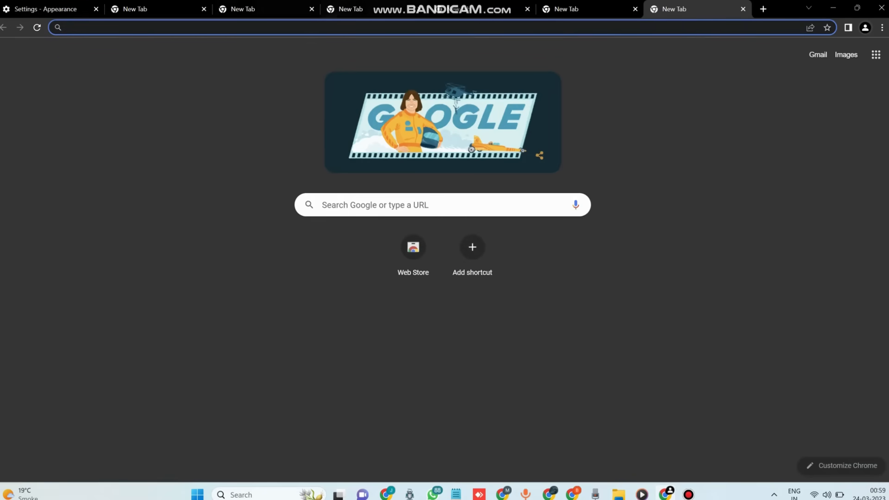
Move the Settings - Appearance tab into third position, then select the first tab.
{"action": "left_click", "coordinate": [157, 9]}
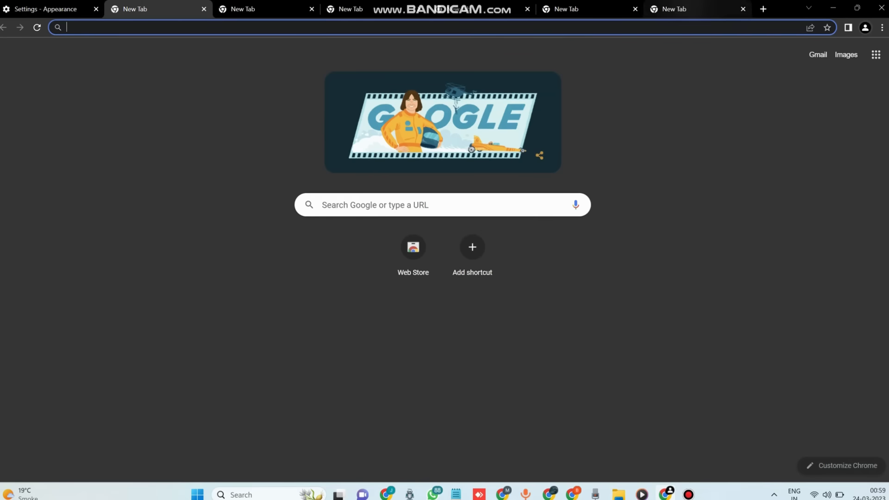
{"action": "right_click", "coordinate": [153, 9]}
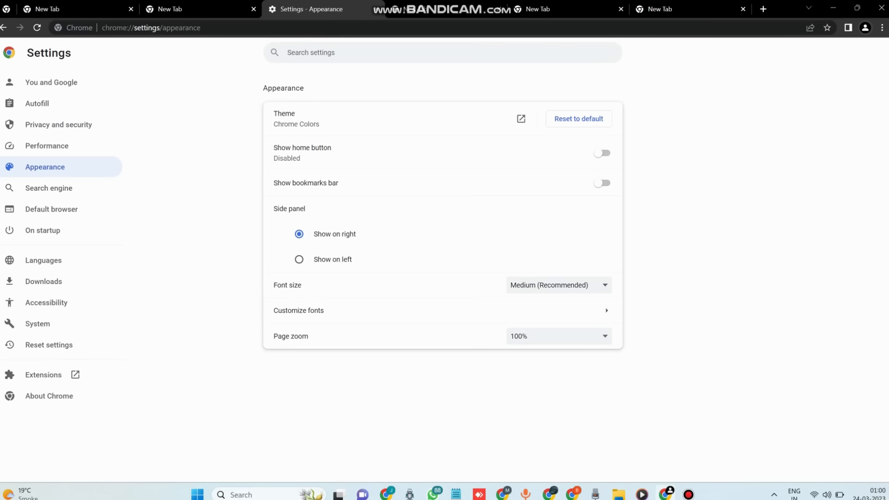
{"action": "left_click", "coordinate": [74, 9]}
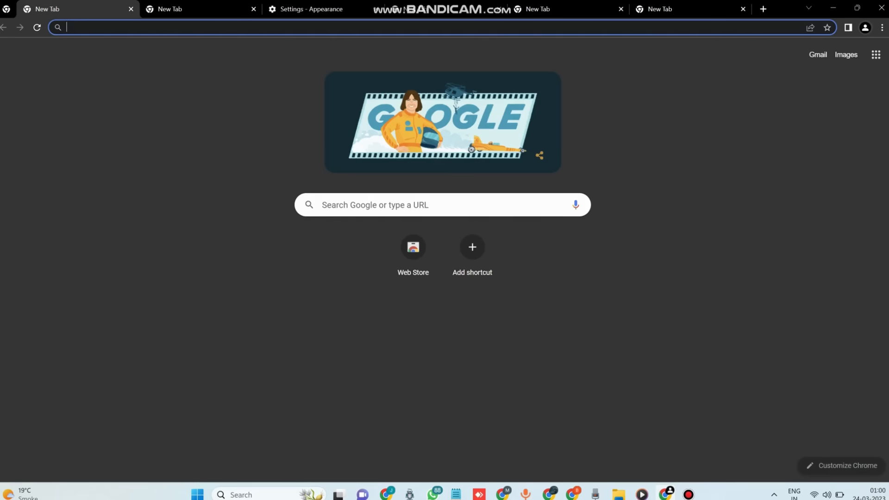
Reach the Chrome Web Store through the Extensions link in Settings.
{"action": "left_click", "coordinate": [881, 27]}
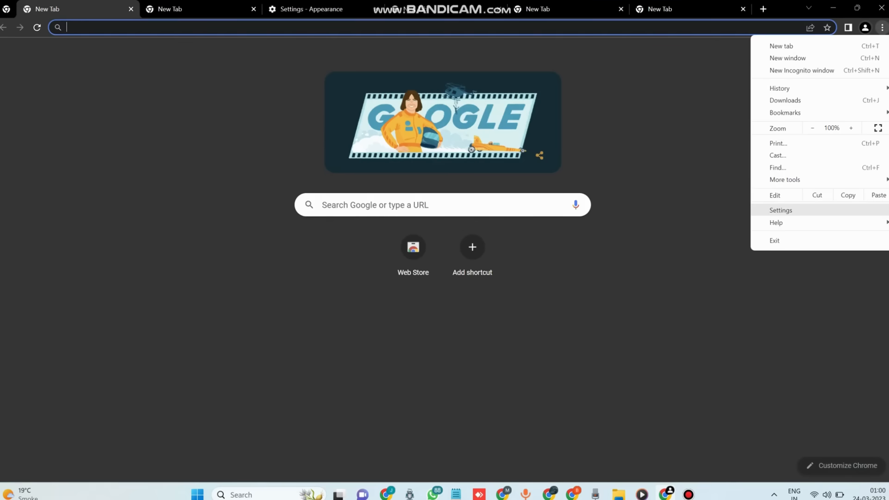
{"action": "left_click", "coordinate": [780, 209]}
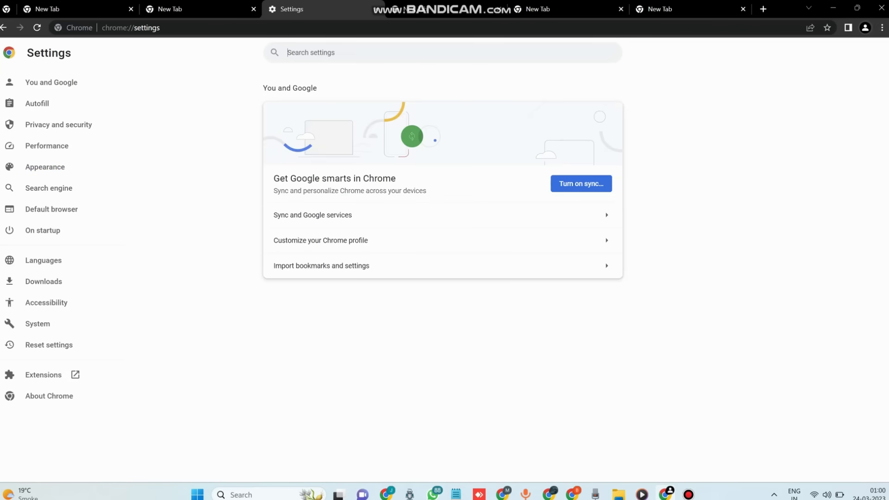
{"action": "left_click", "coordinate": [43, 375]}
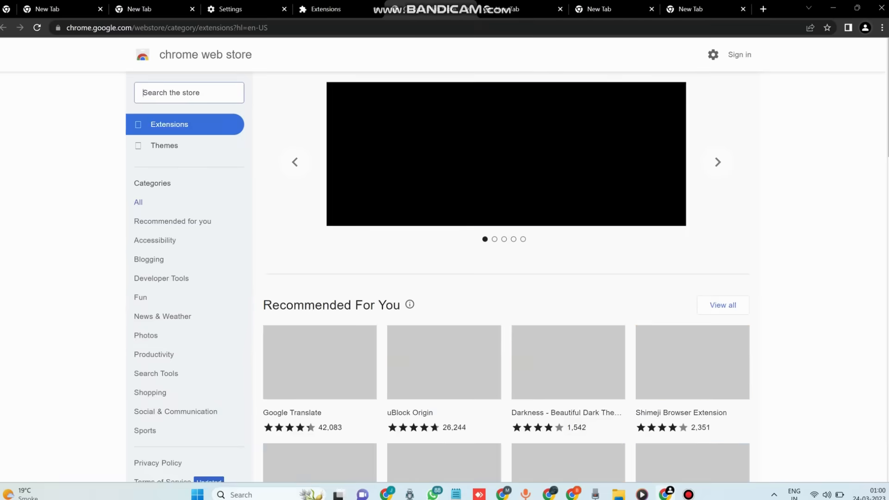
{"action": "scroll", "scroll_direction": "down", "scroll_amount": 3}
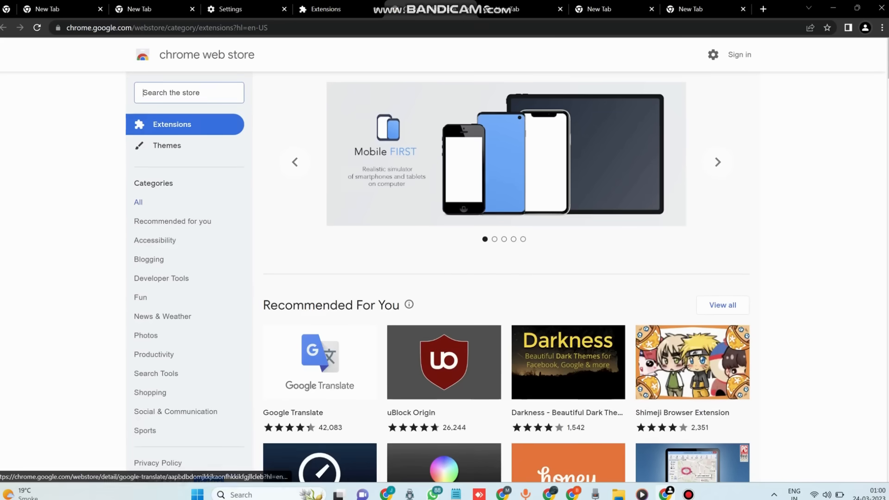
Search the Web Store for 'gramaarly', which returns no results.
{"action": "type", "text": "gramaarly"}
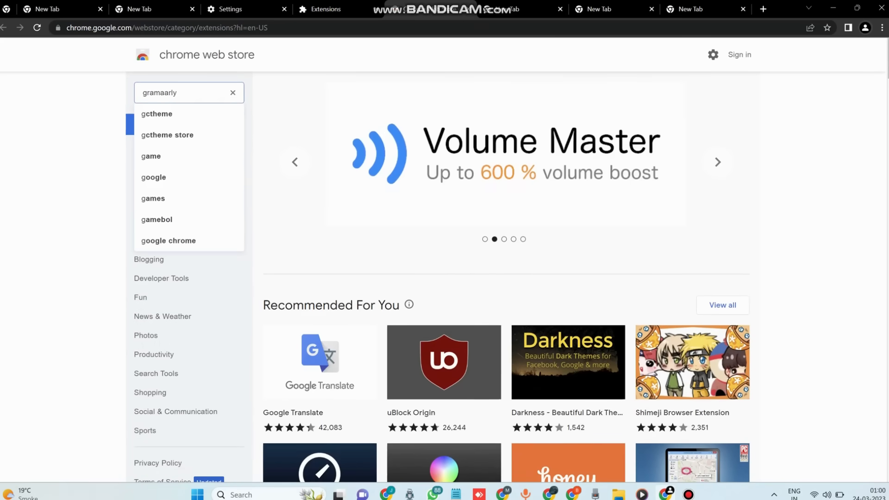
{"action": "key", "text": "Enter"}
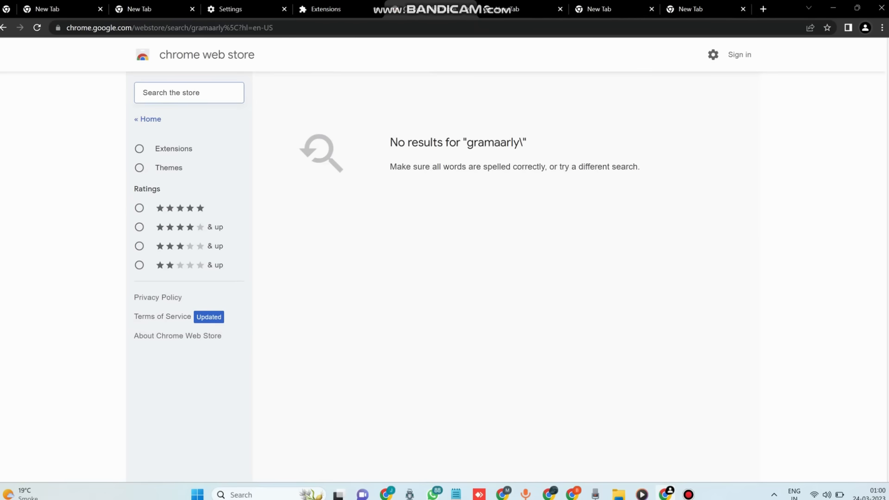
{"action": "left_click", "coordinate": [881, 27]}
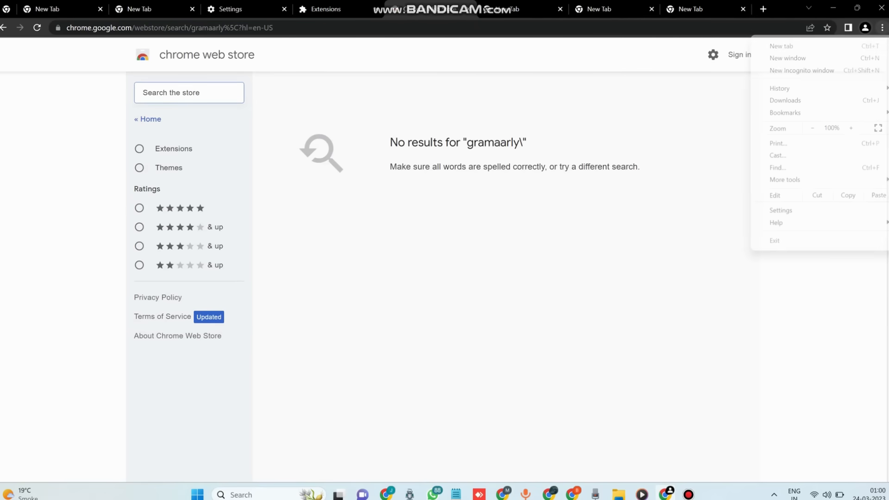
{"action": "mouse_move", "coordinate": [800, 70]}
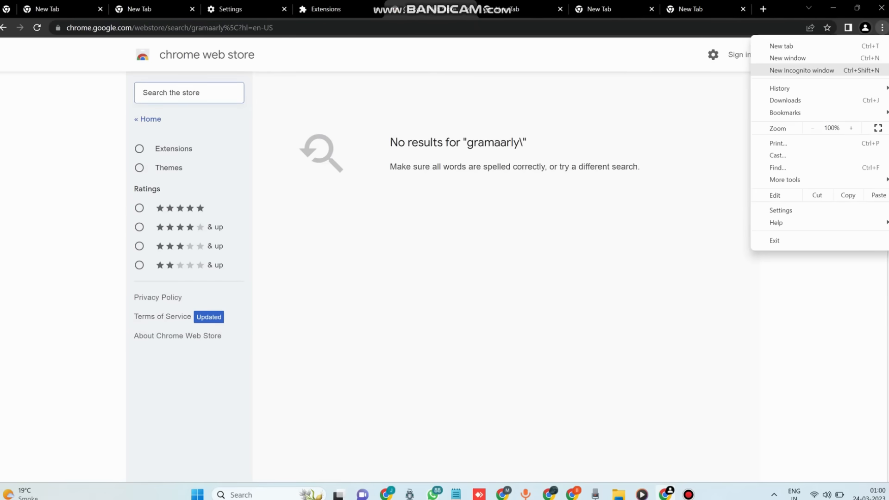
Open an incognito window, highlight its privacy notes, close it, and return to YouTube.
{"action": "left_click", "coordinate": [800, 70]}
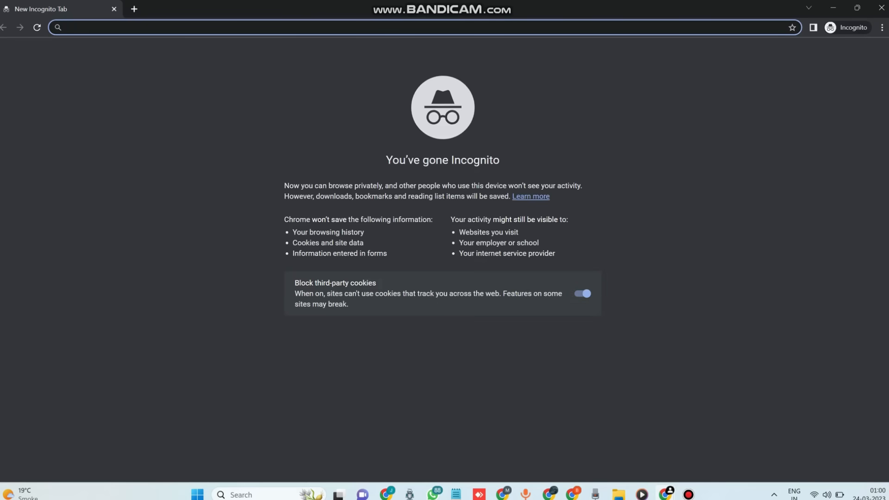
{"action": "left_click_drag", "start_coordinate": [288, 185], "coordinate": [377, 185]}
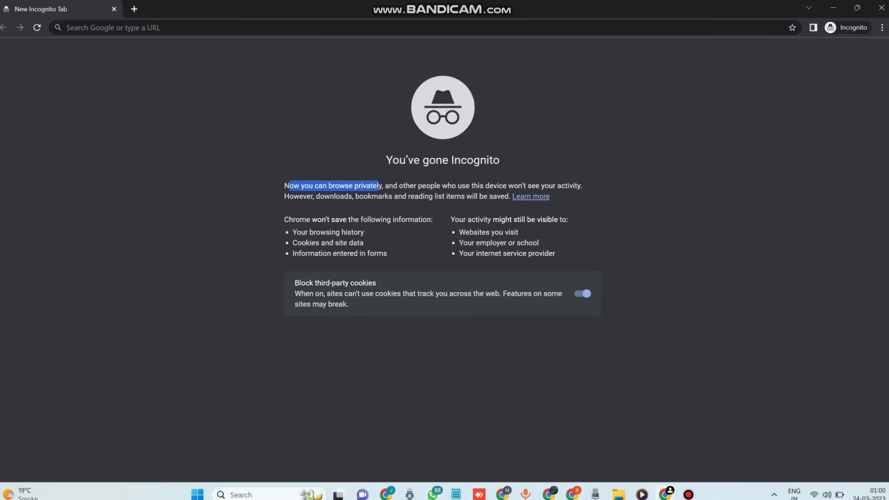
{"action": "left_click_drag", "start_coordinate": [374, 185], "coordinate": [507, 197]}
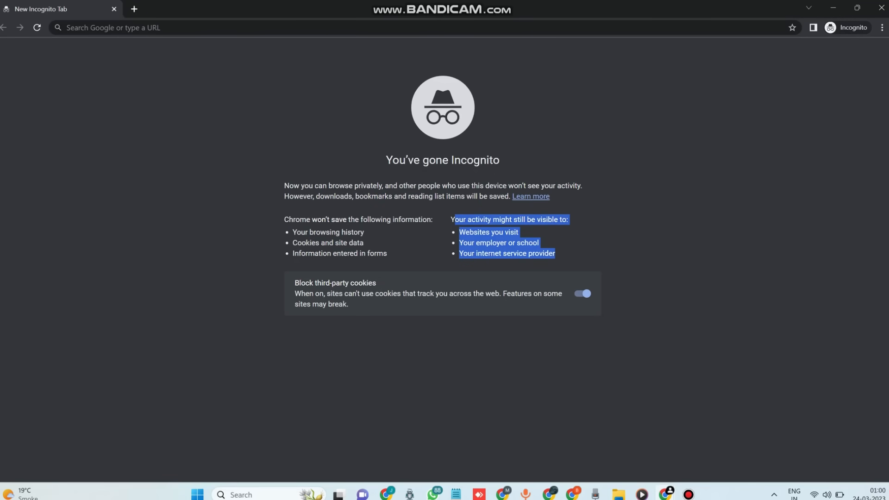
{"action": "left_click", "coordinate": [882, 27]}
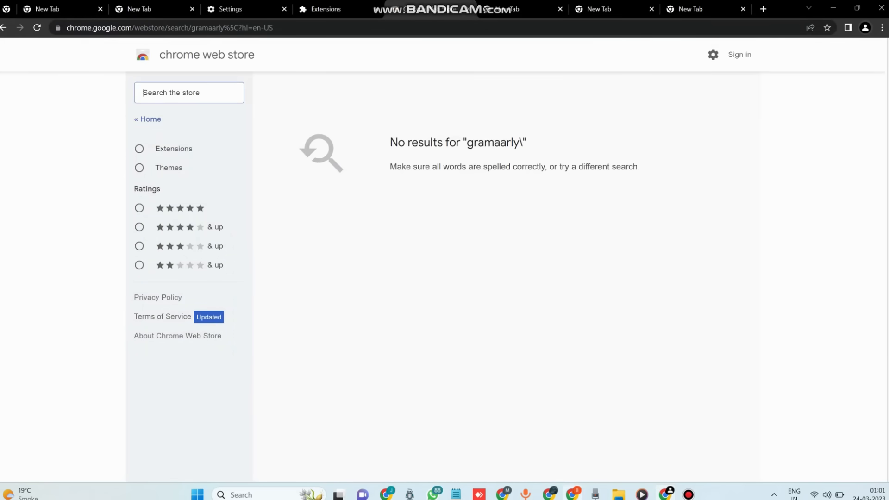
{"action": "left_click", "coordinate": [176, 10]}
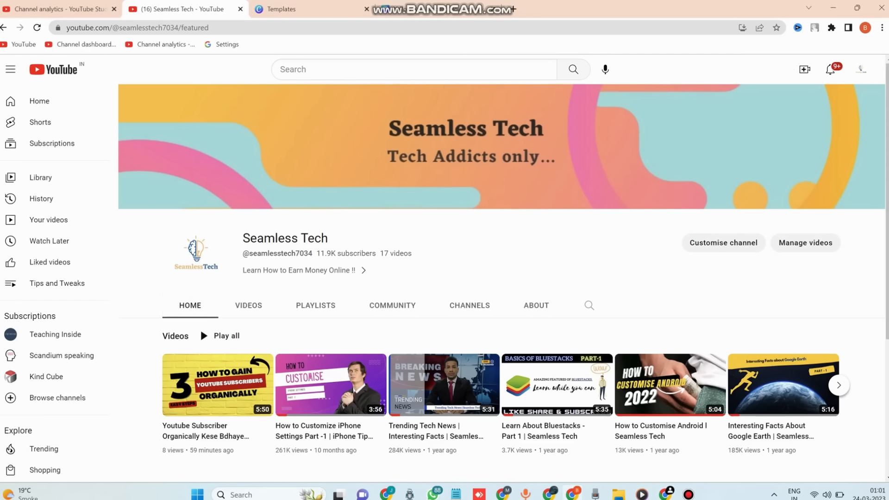